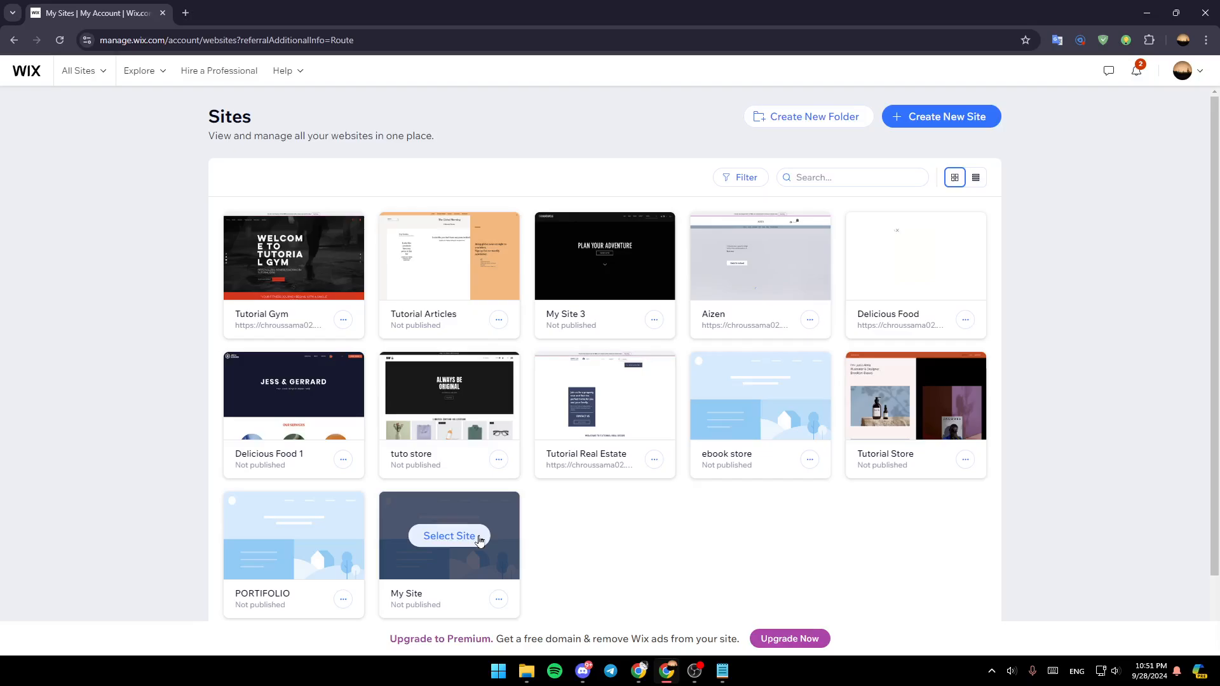
mouse_move(570, 495)
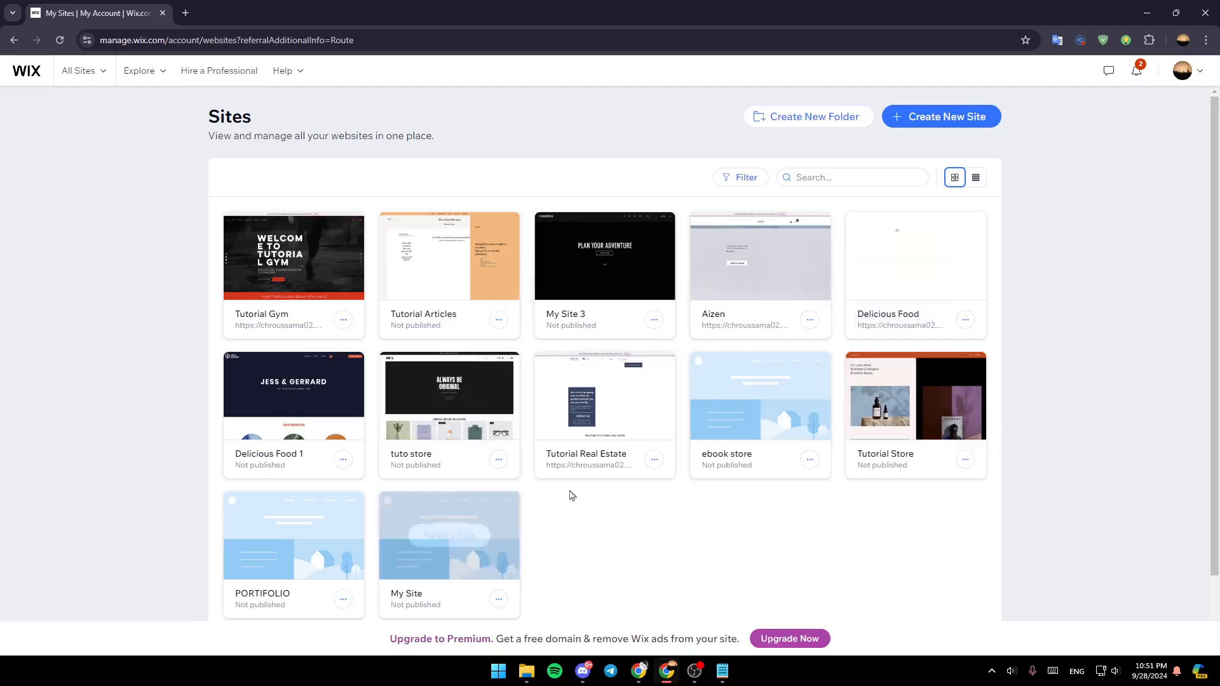
mouse_move(603, 399)
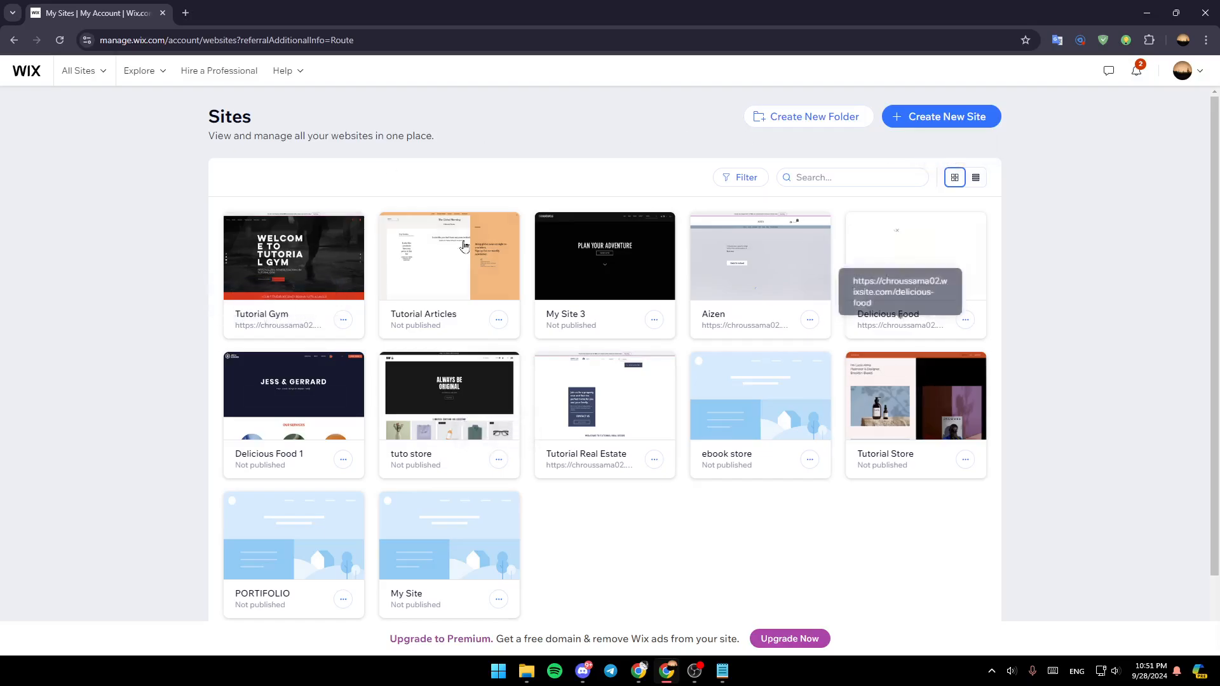
mouse_move(690, 302)
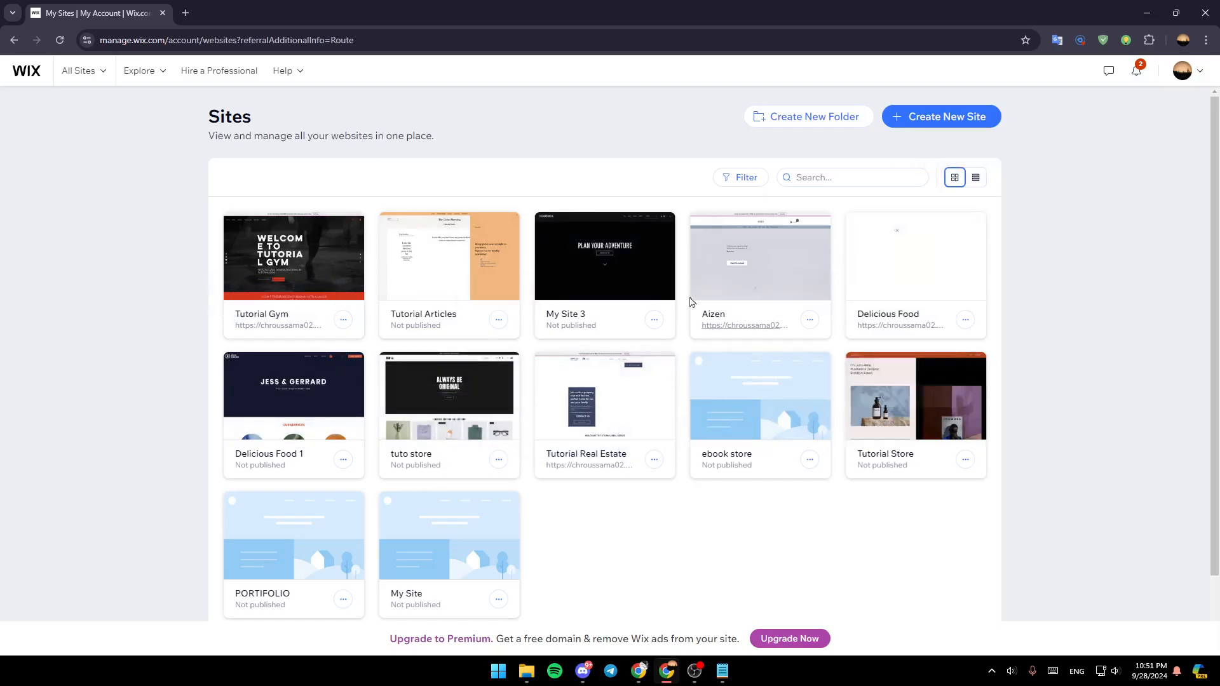
mouse_move(915, 396)
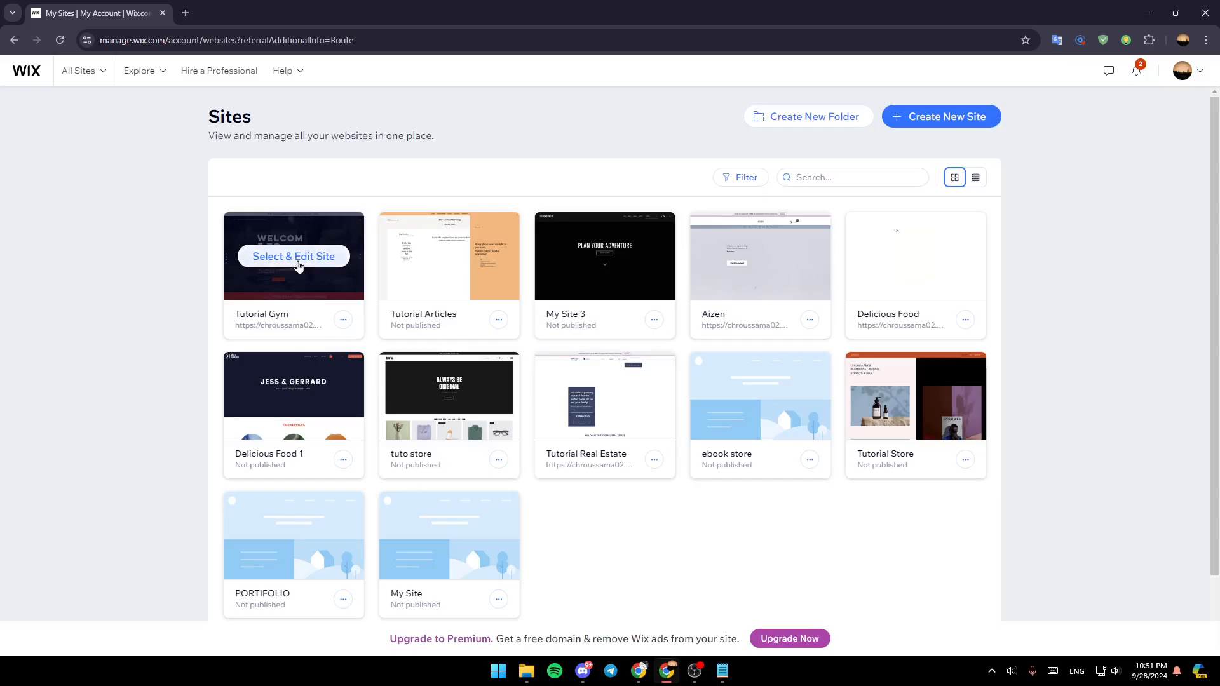
Open Tutorial Gym's dashboard and expand the 'Connect a custom domain' checklist step.
left_click(293, 256)
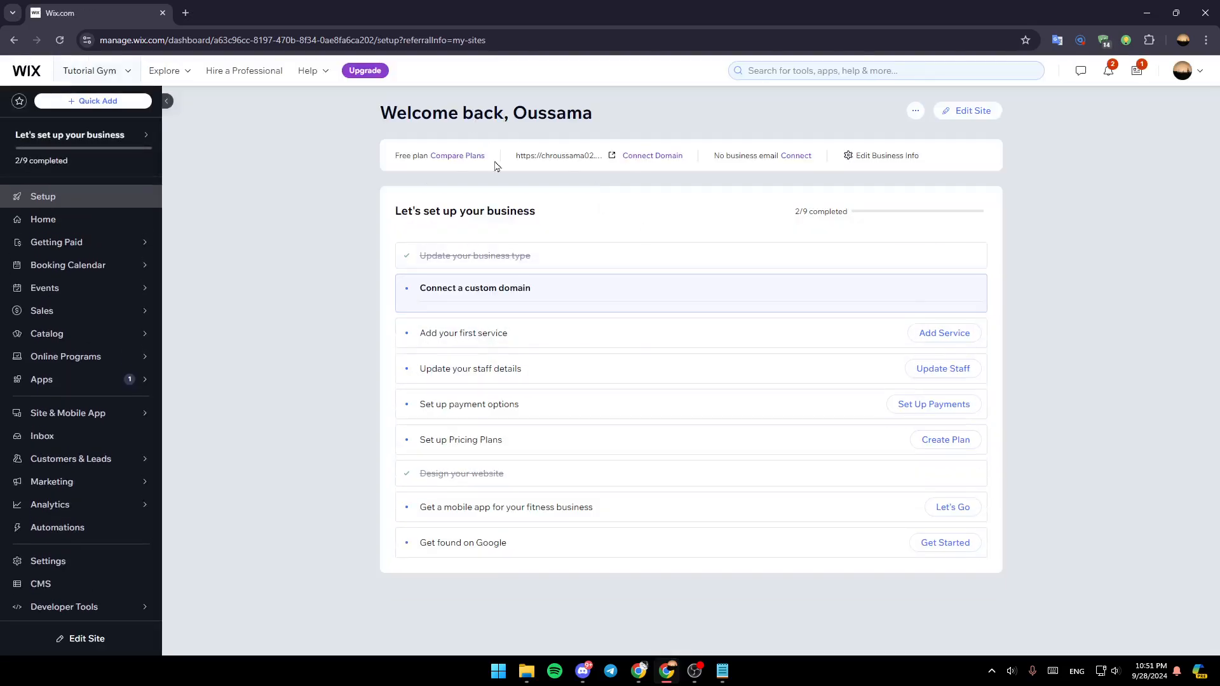
left_click(475, 287)
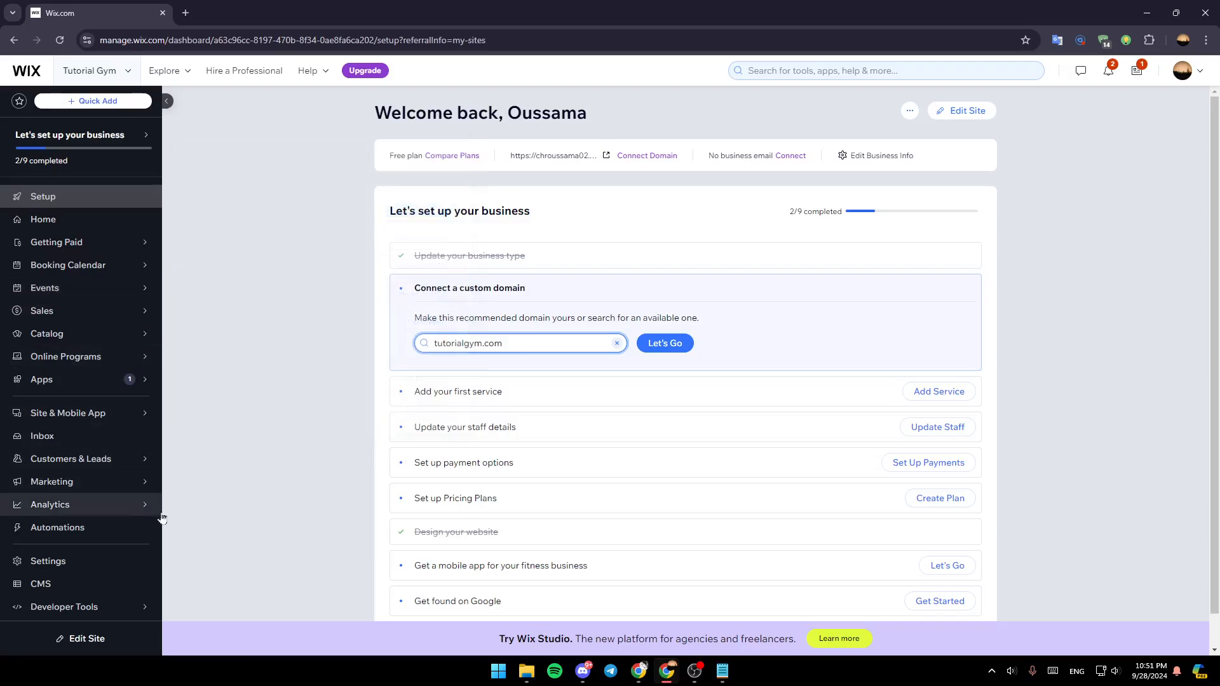
mouse_move(108, 624)
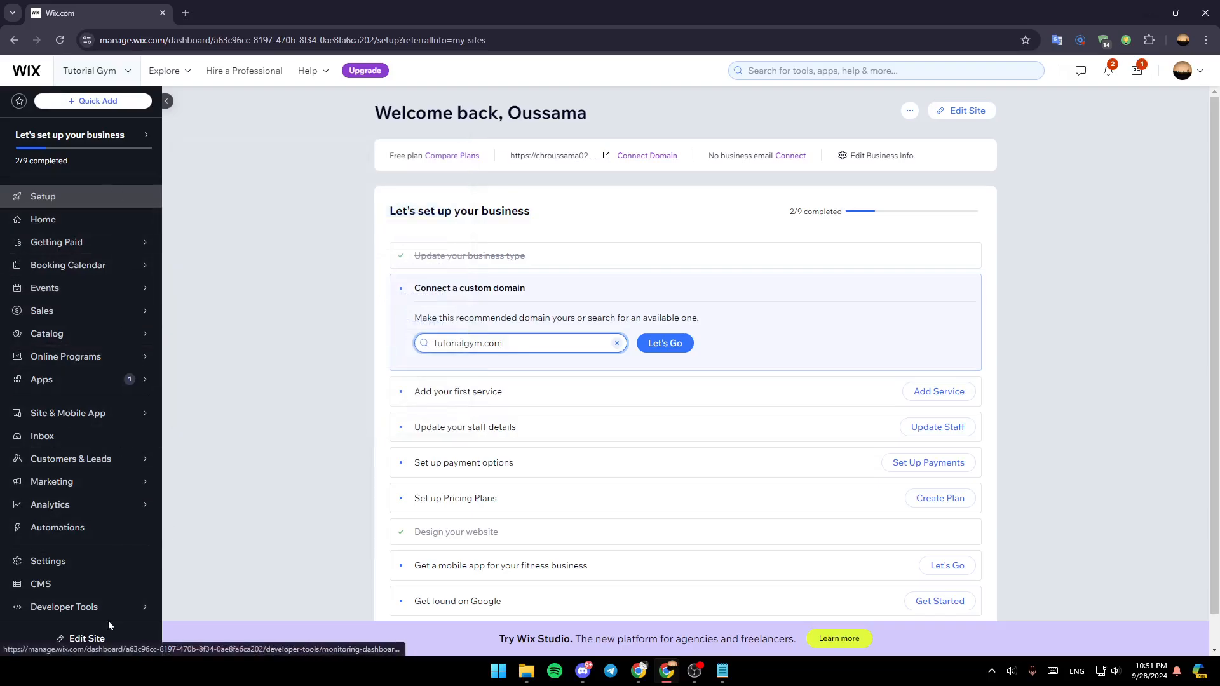
mouse_move(87, 643)
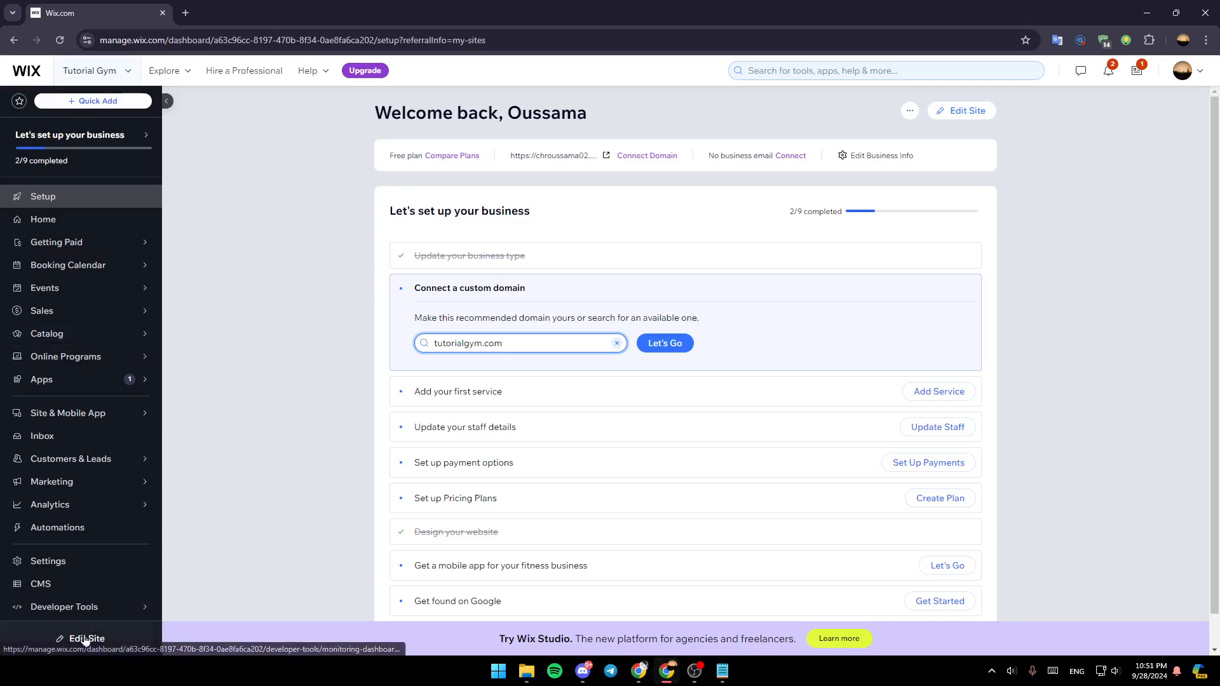
Launch the Wix Editor on Tutorial Gym's homepage via Edit Site.
left_click(519, 344)
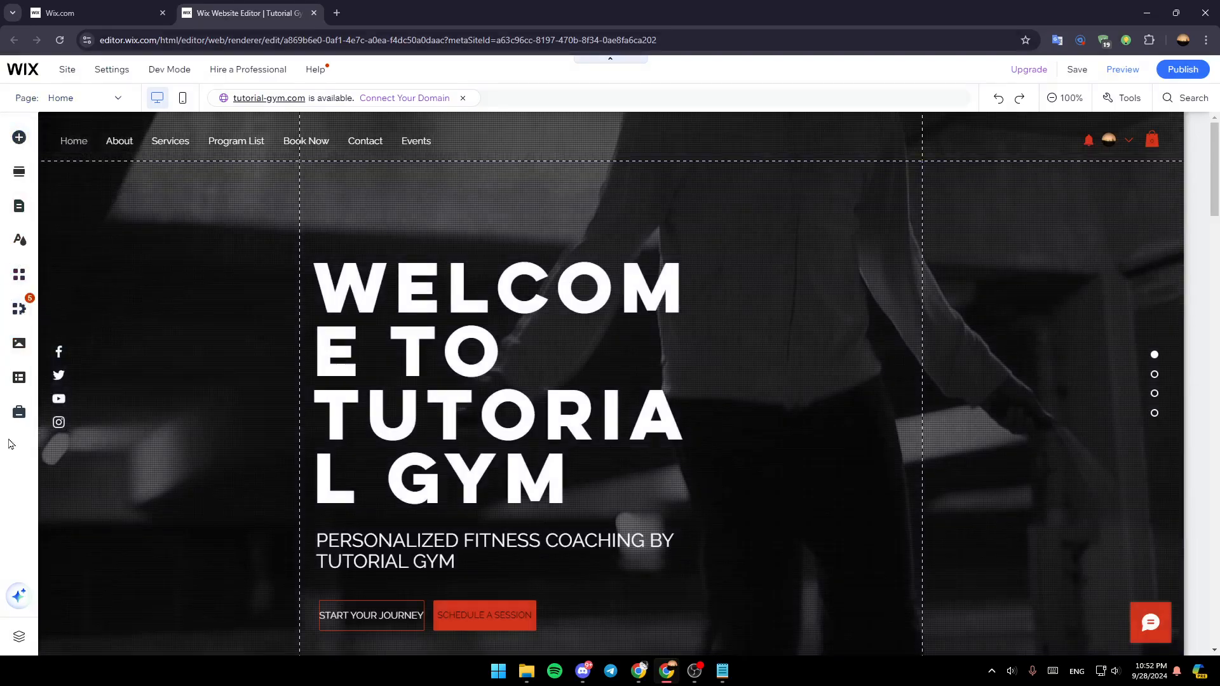
mouse_move(18, 412)
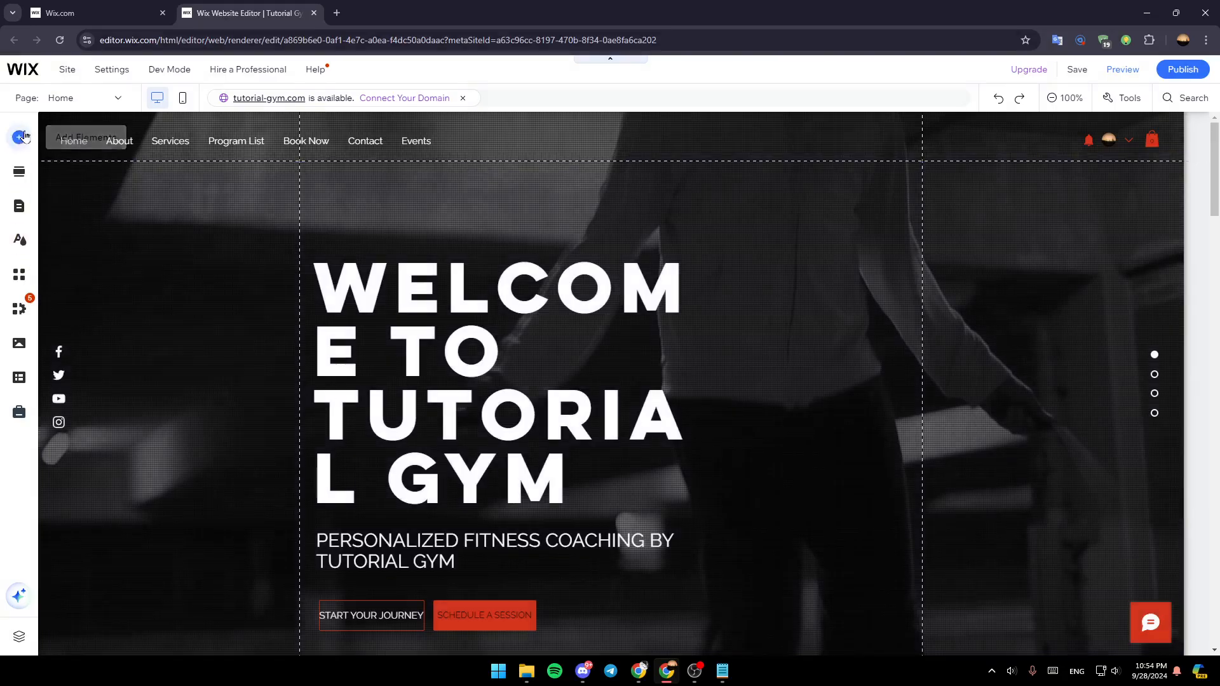
mouse_move(18, 205)
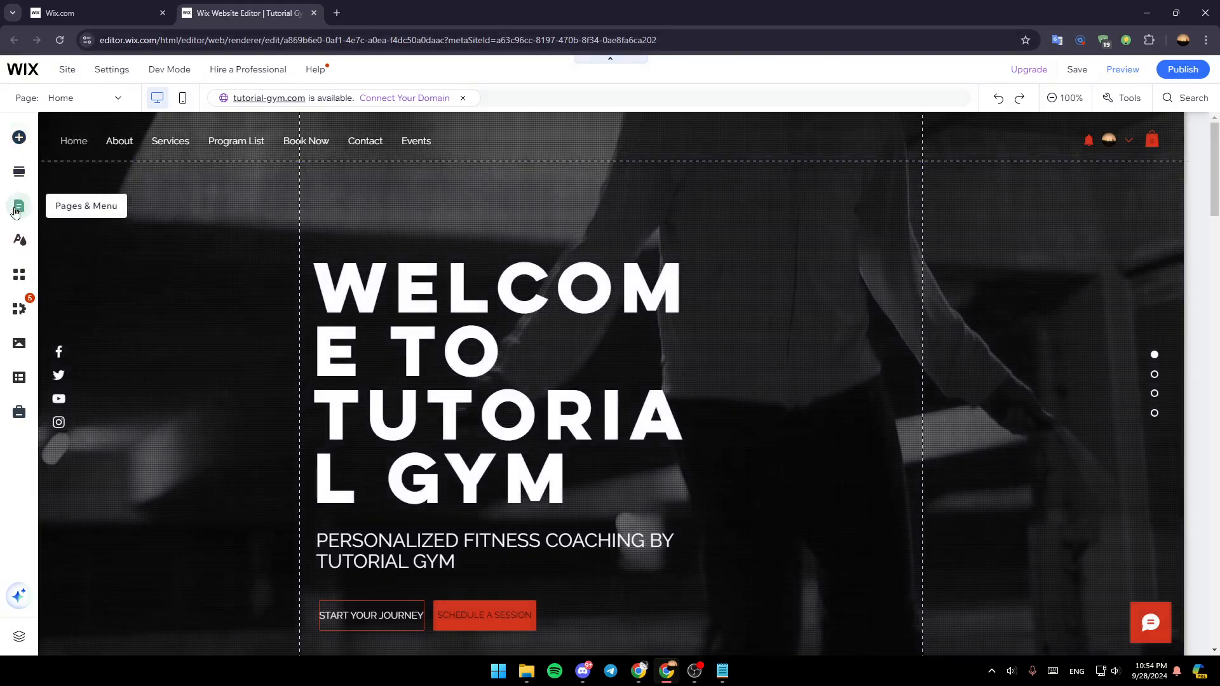
mouse_move(19, 274)
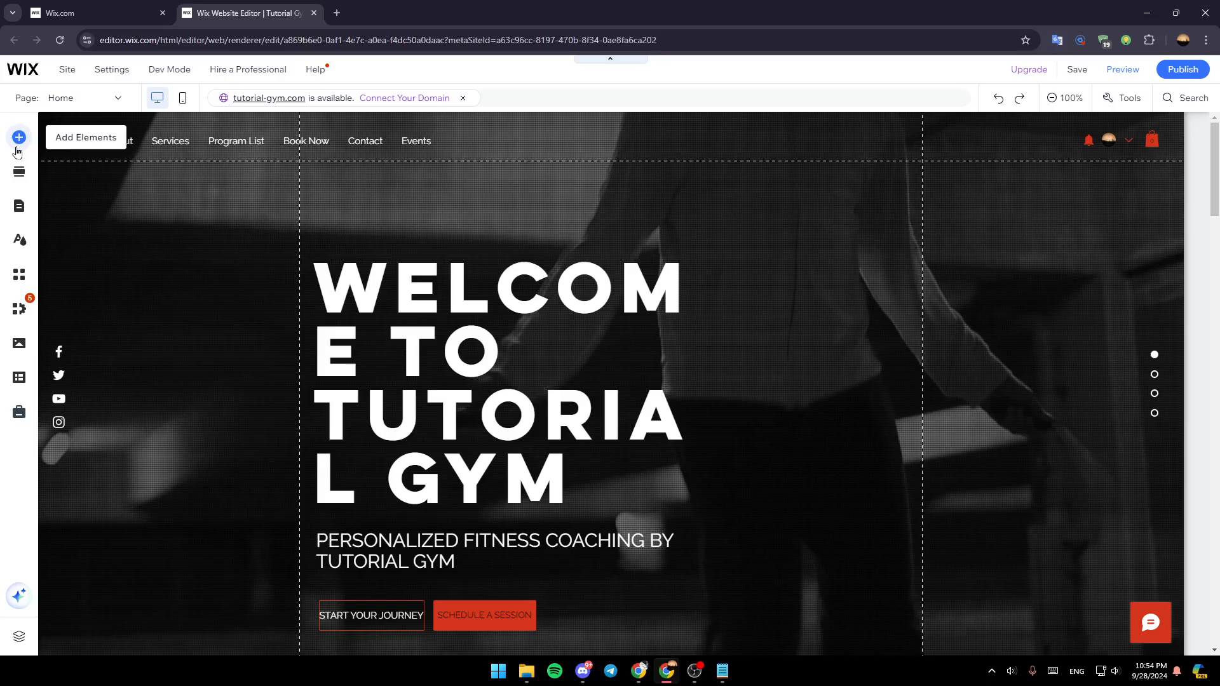
Browse the Add Elements catalog and settle on the Text category's Titles presets.
left_click(18, 137)
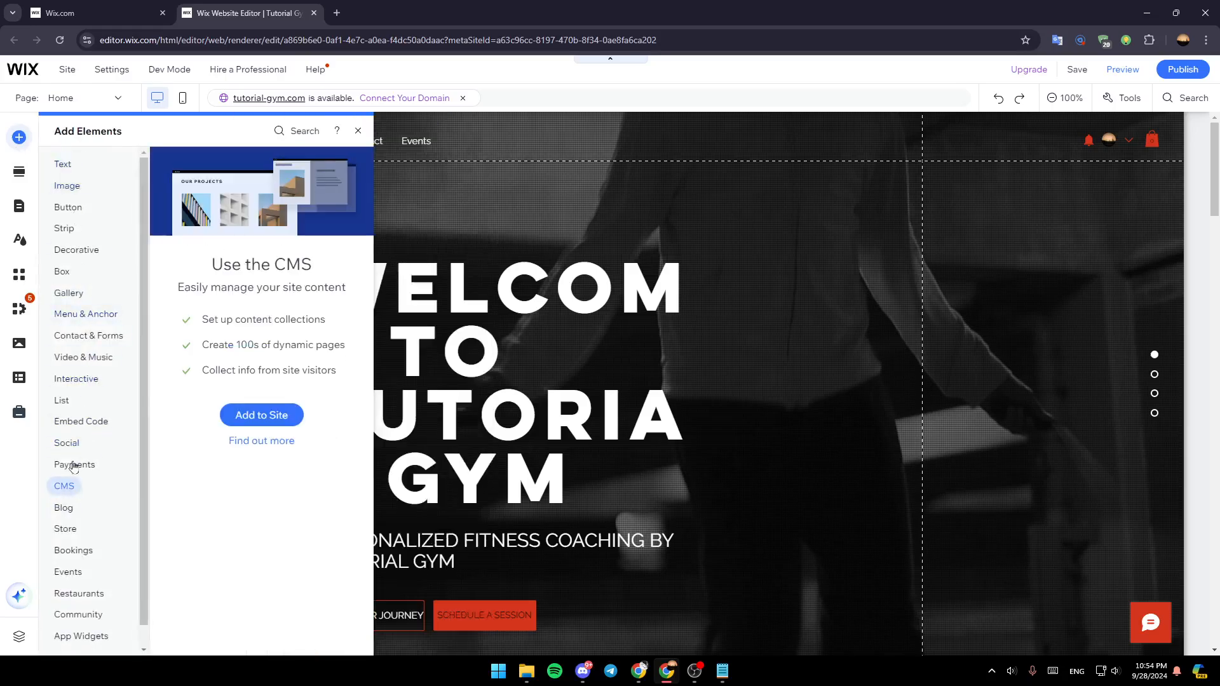
left_click(81, 636)
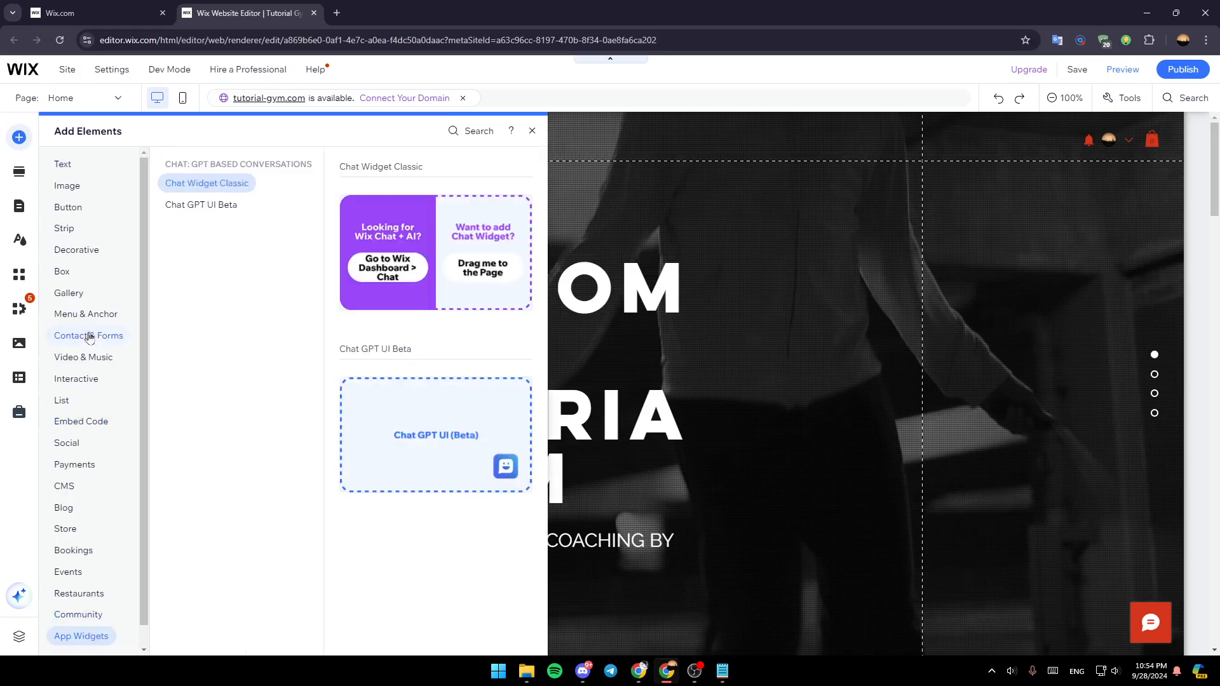
left_click(62, 164)
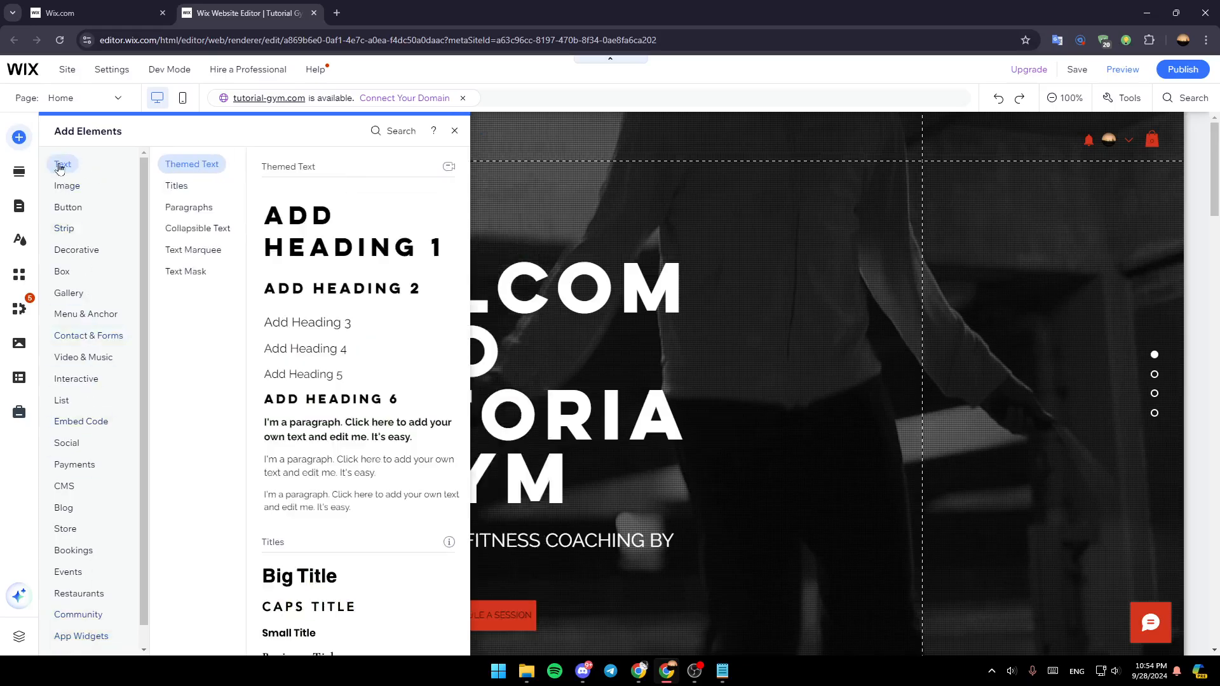
left_click(68, 207)
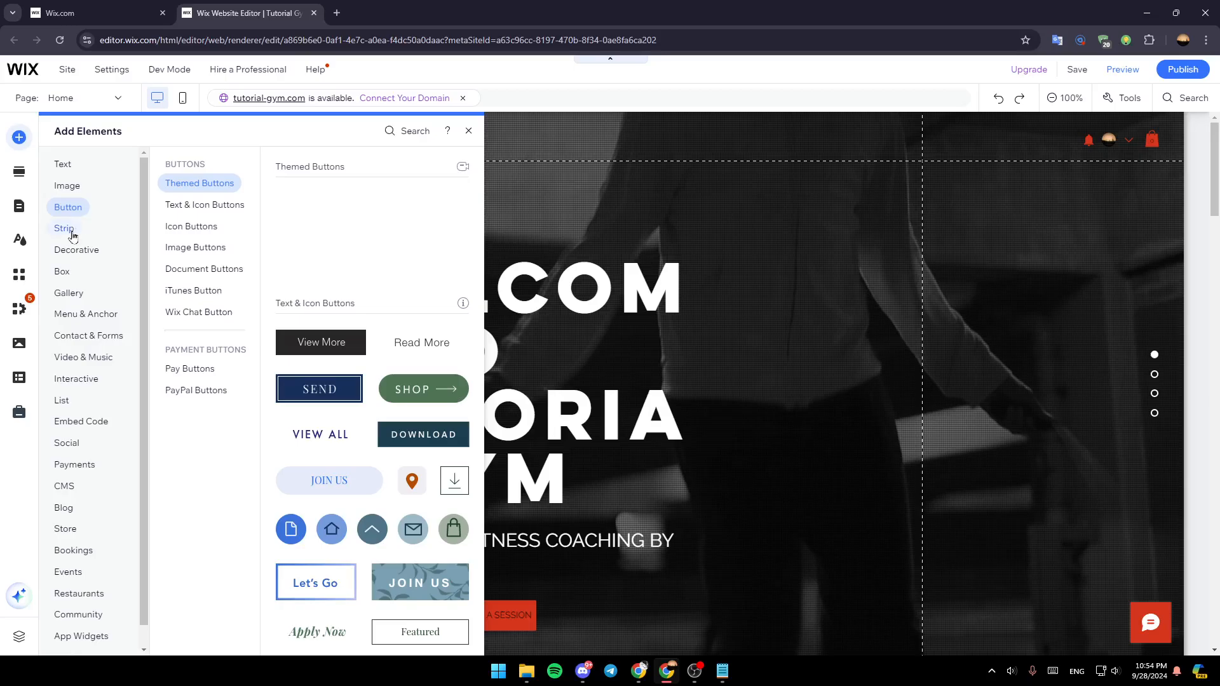
left_click(61, 270)
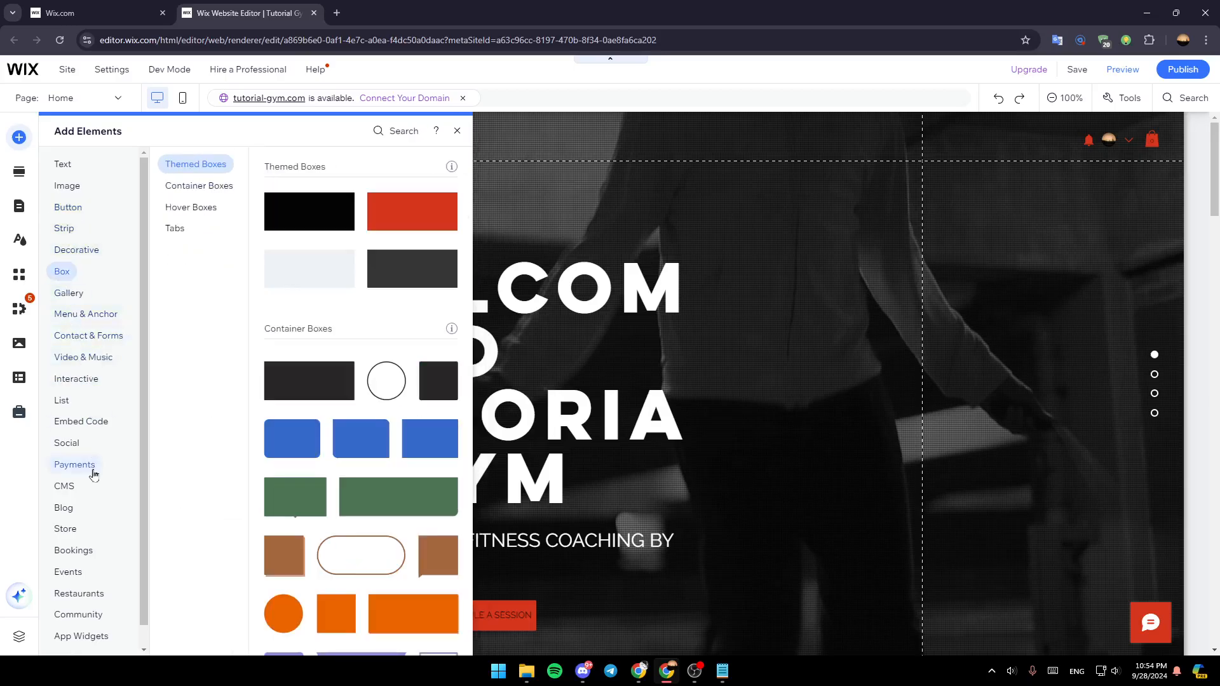
left_click(62, 164)
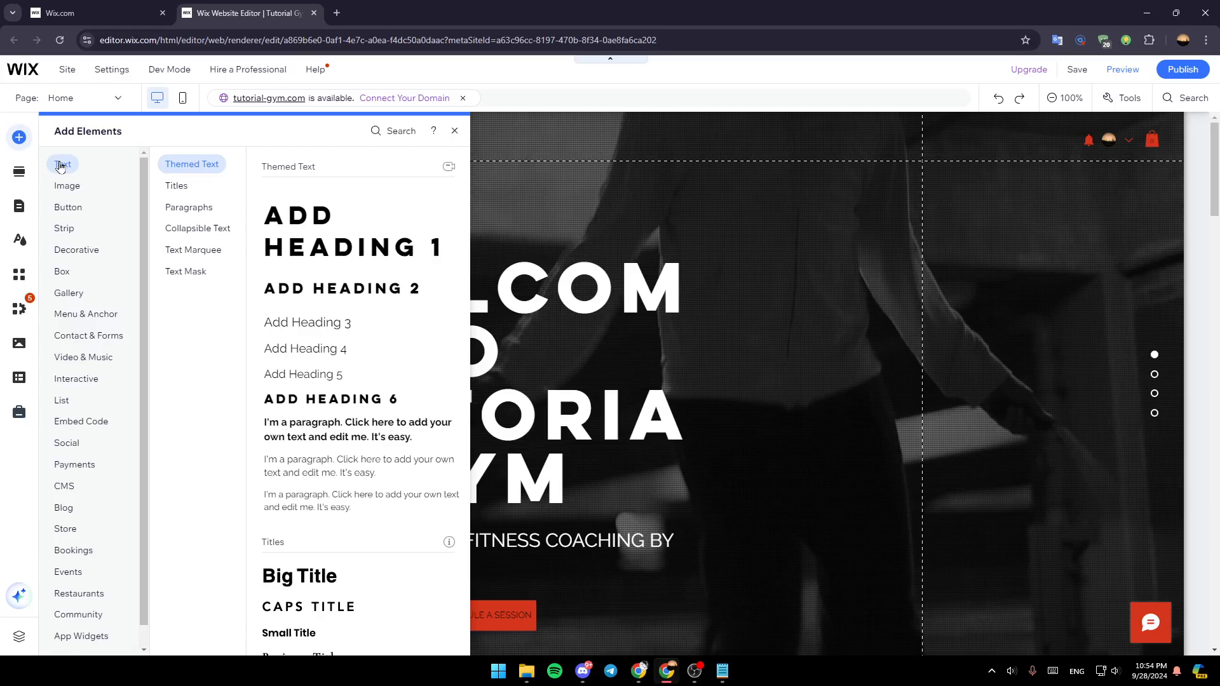
left_click(176, 185)
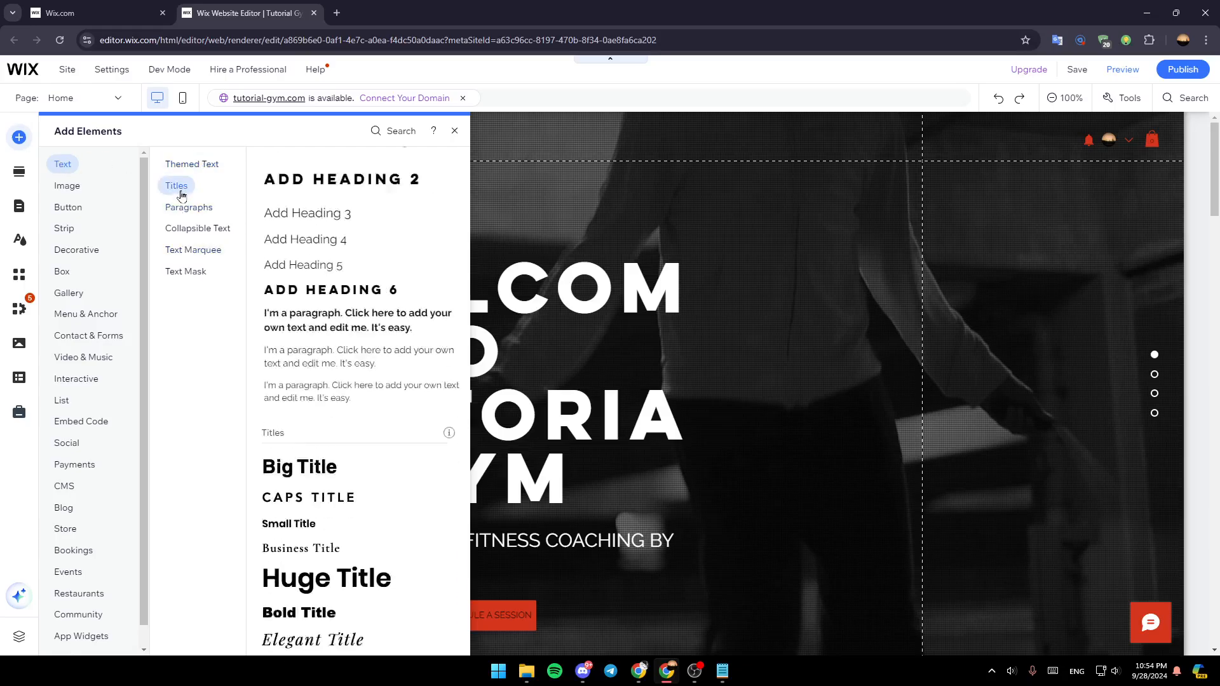
left_click(197, 228)
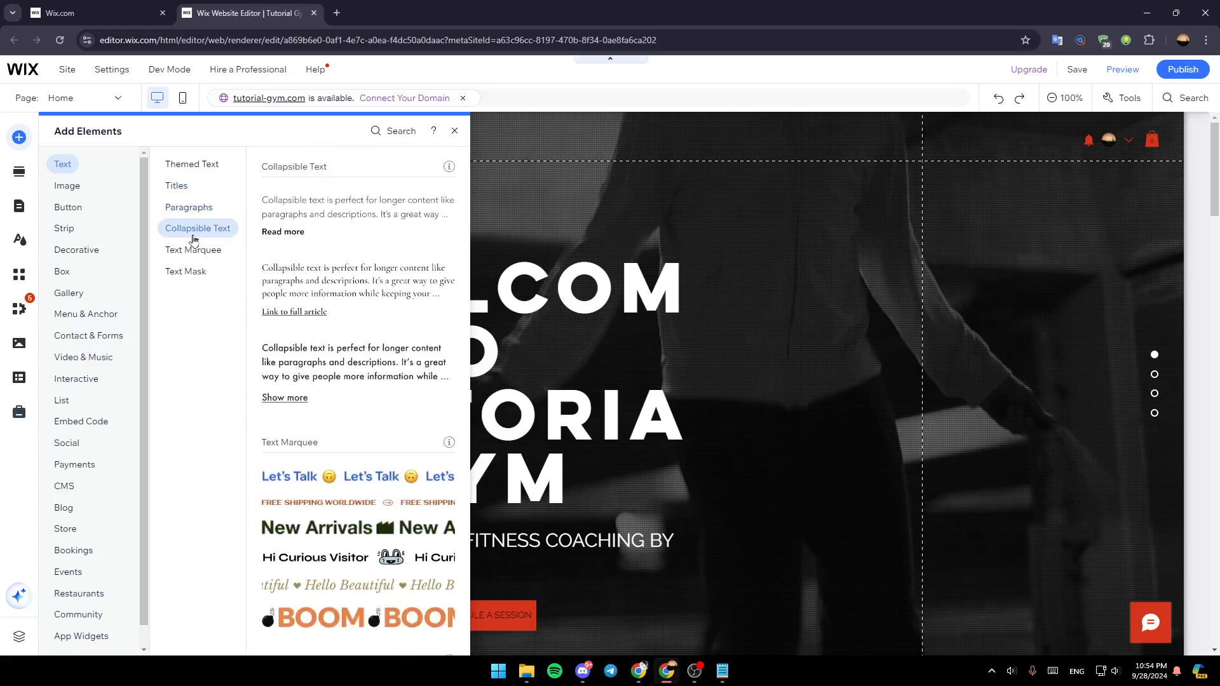
left_click(175, 185)
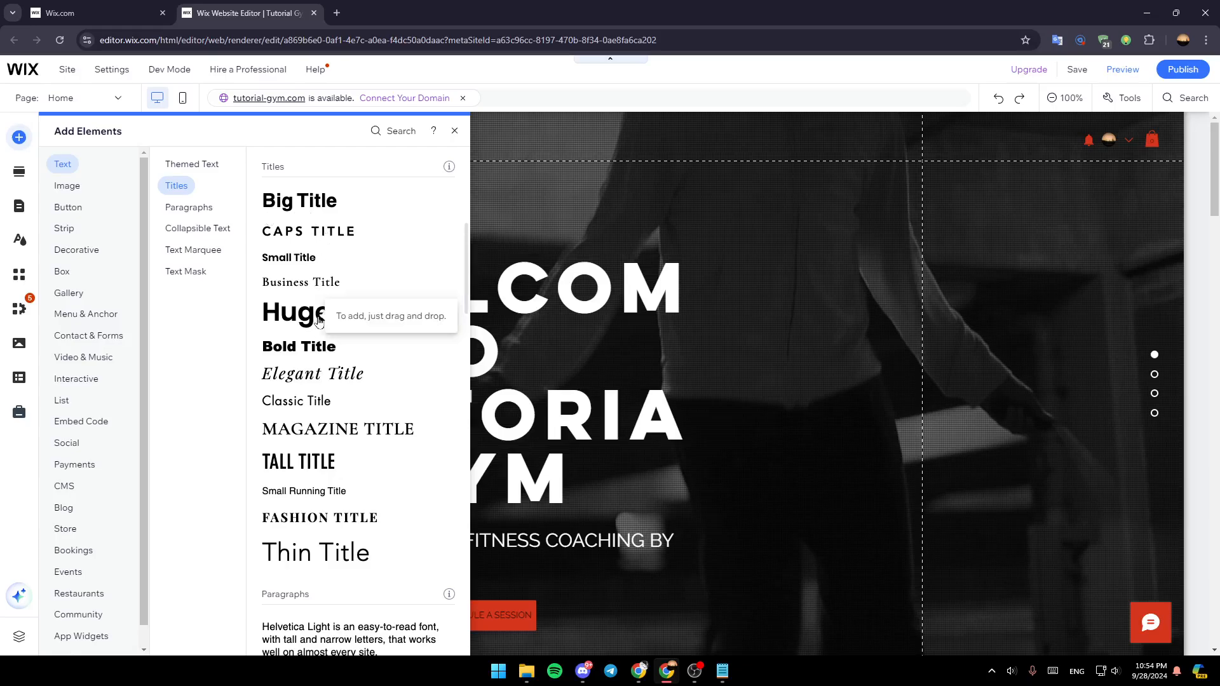
Drag a Huge Title beside the welcome heading and change its text to 'tutorial'.
left_click_drag(294, 312, 610, 385)
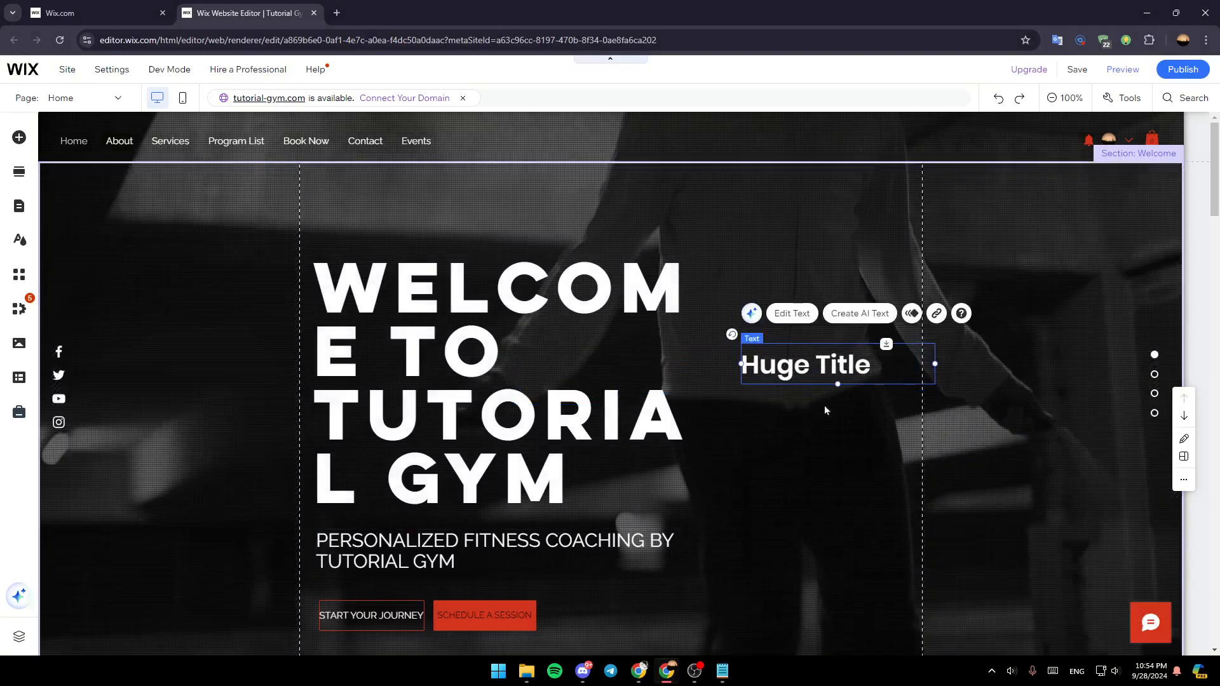
left_click(791, 312)
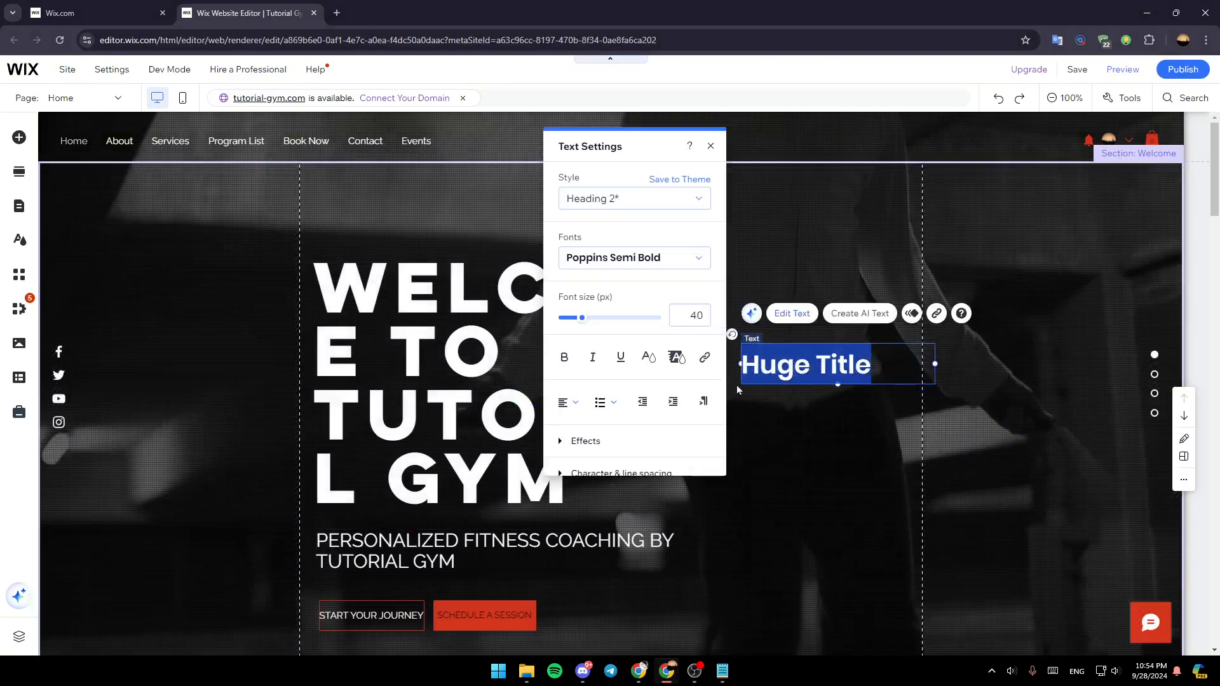
type("tuto")
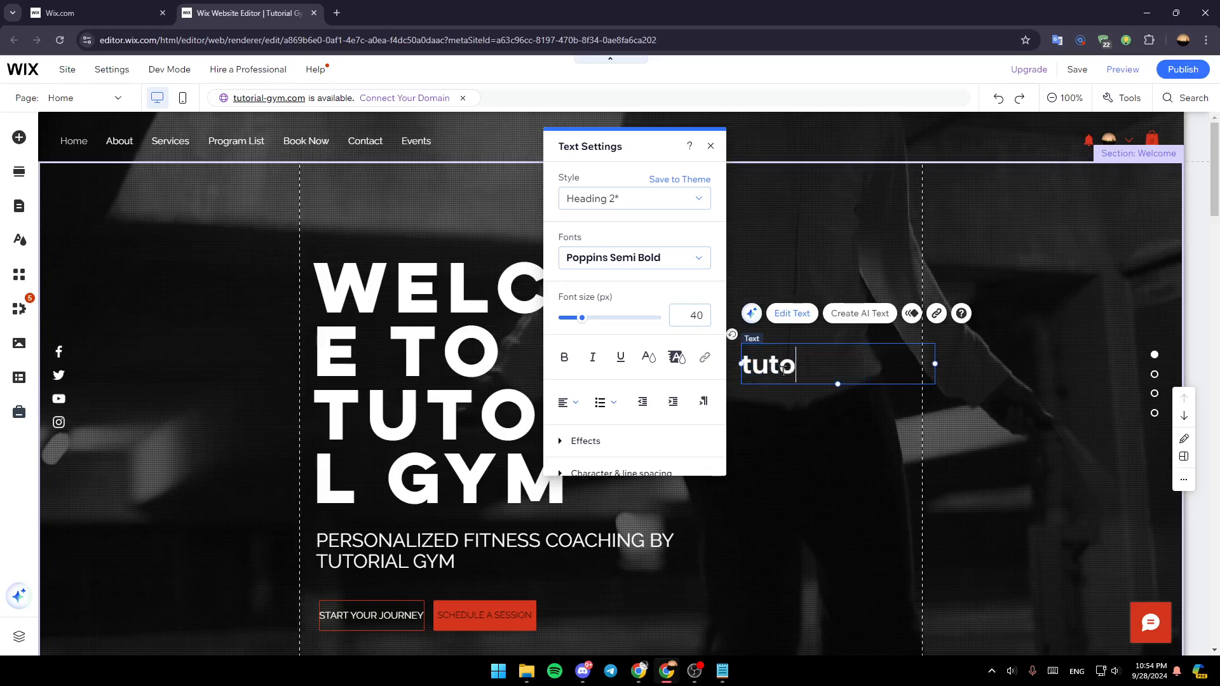
type("rial")
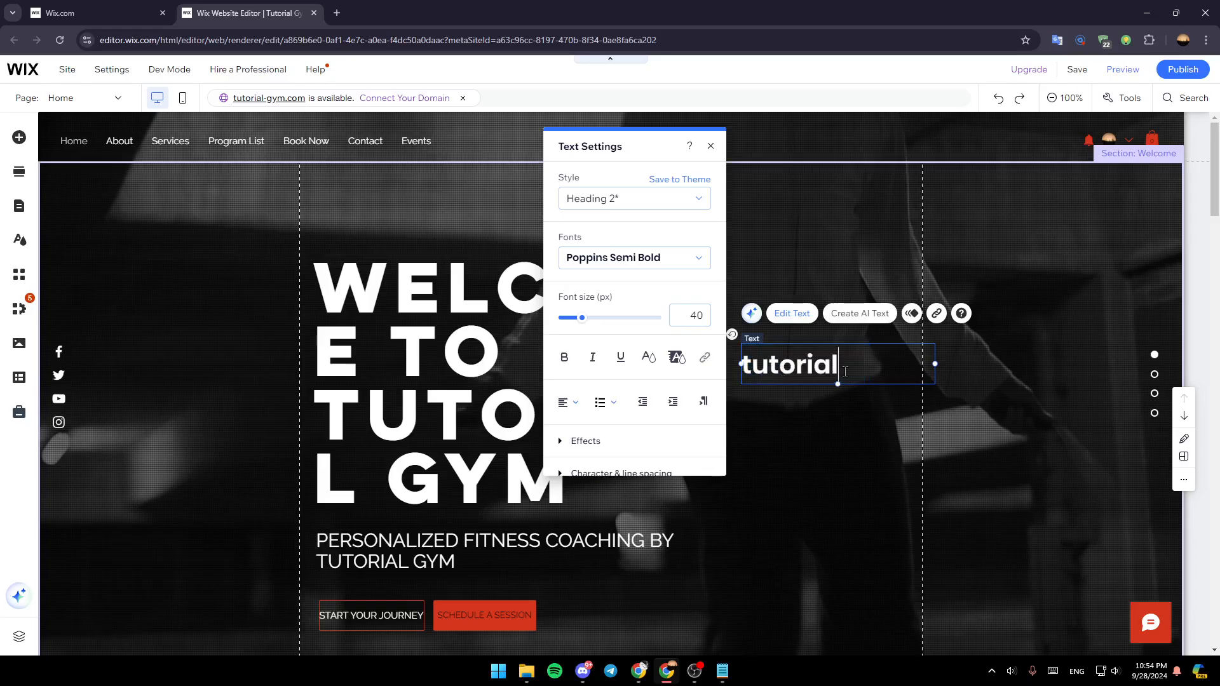
left_click(709, 146)
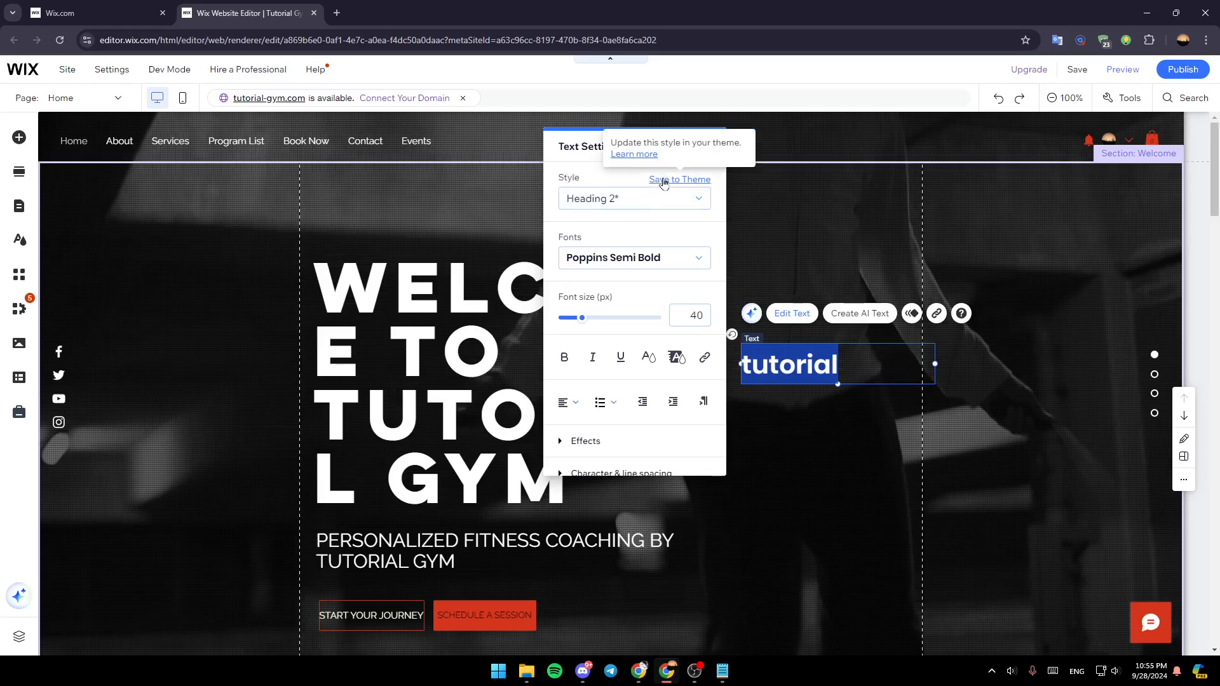
mouse_move(602, 307)
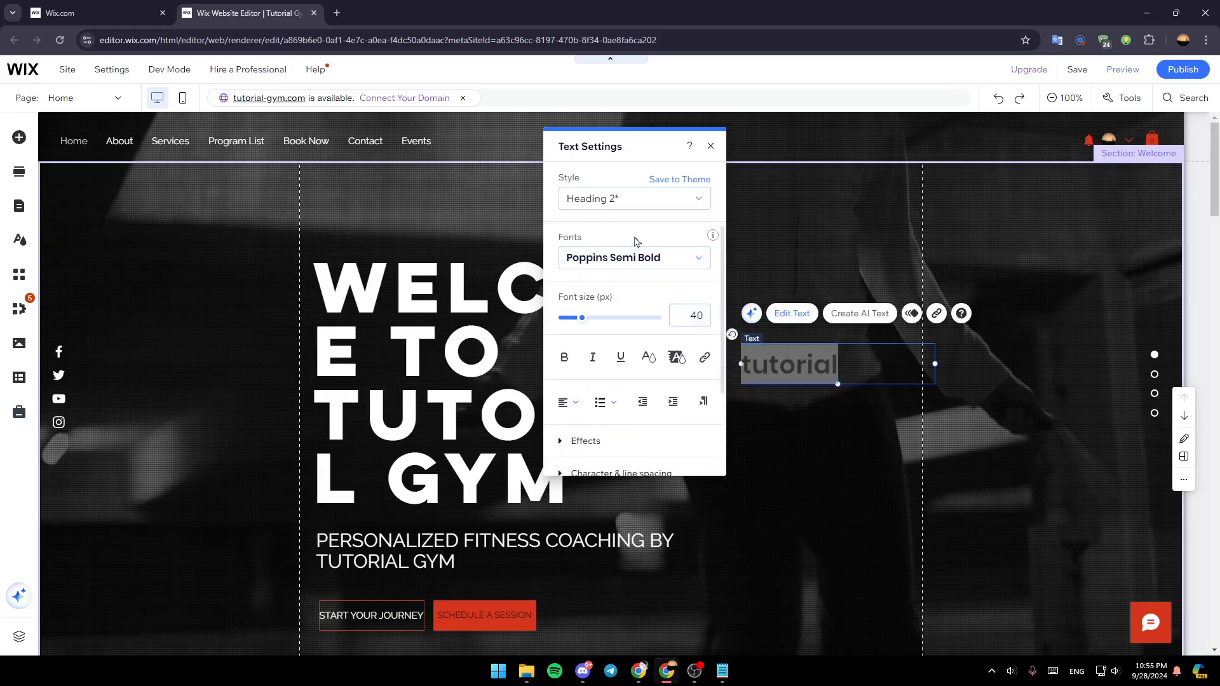
Choose Upload Fonts from the bottom of the title's Fonts dropdown.
left_click(633, 257)
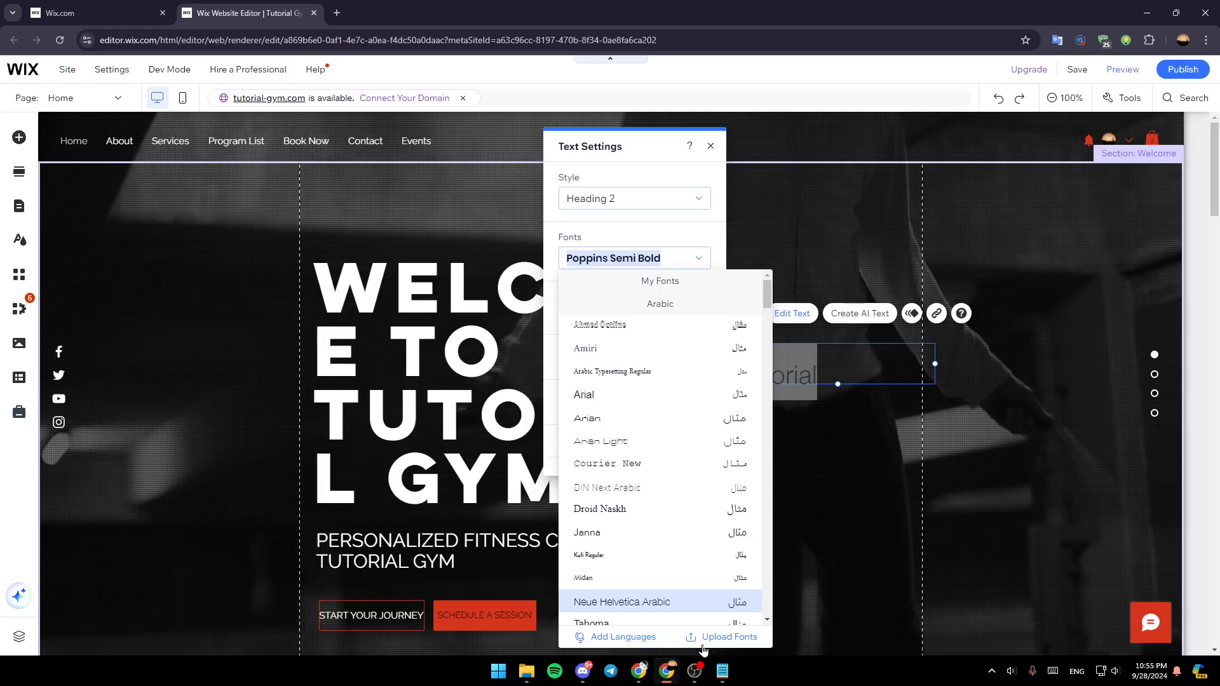
left_click(729, 637)
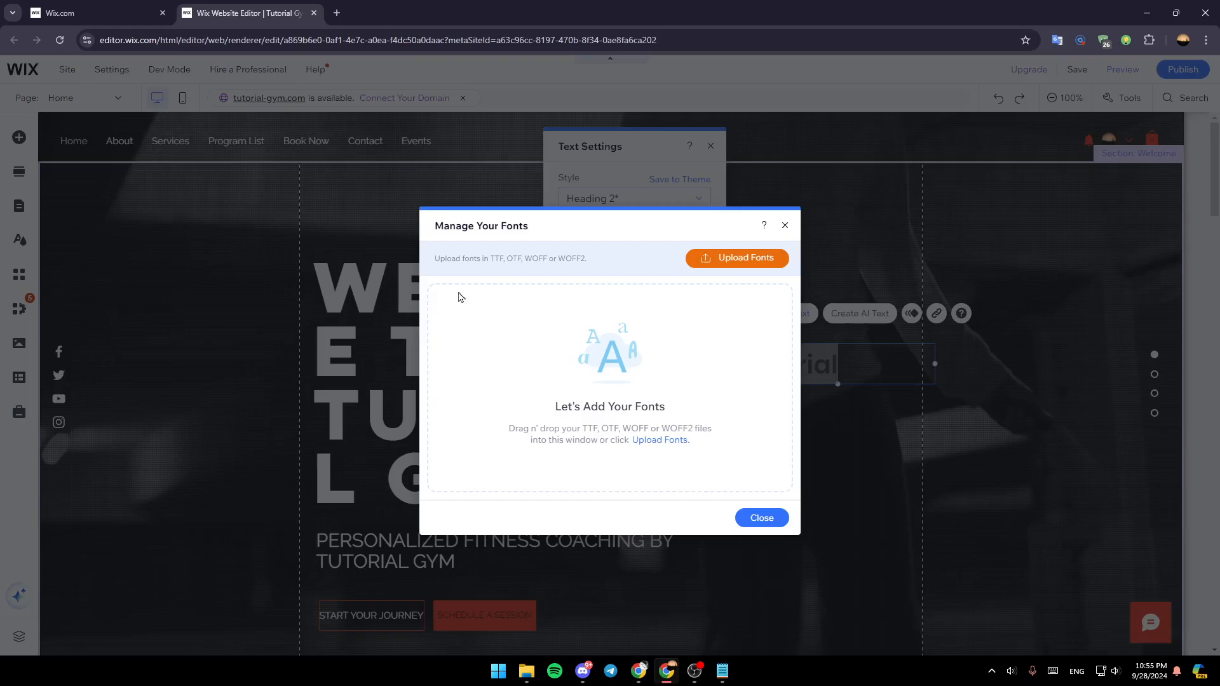
Cancel the font file picker and close Manage Your Fonts without uploading anything.
left_click(735, 258)
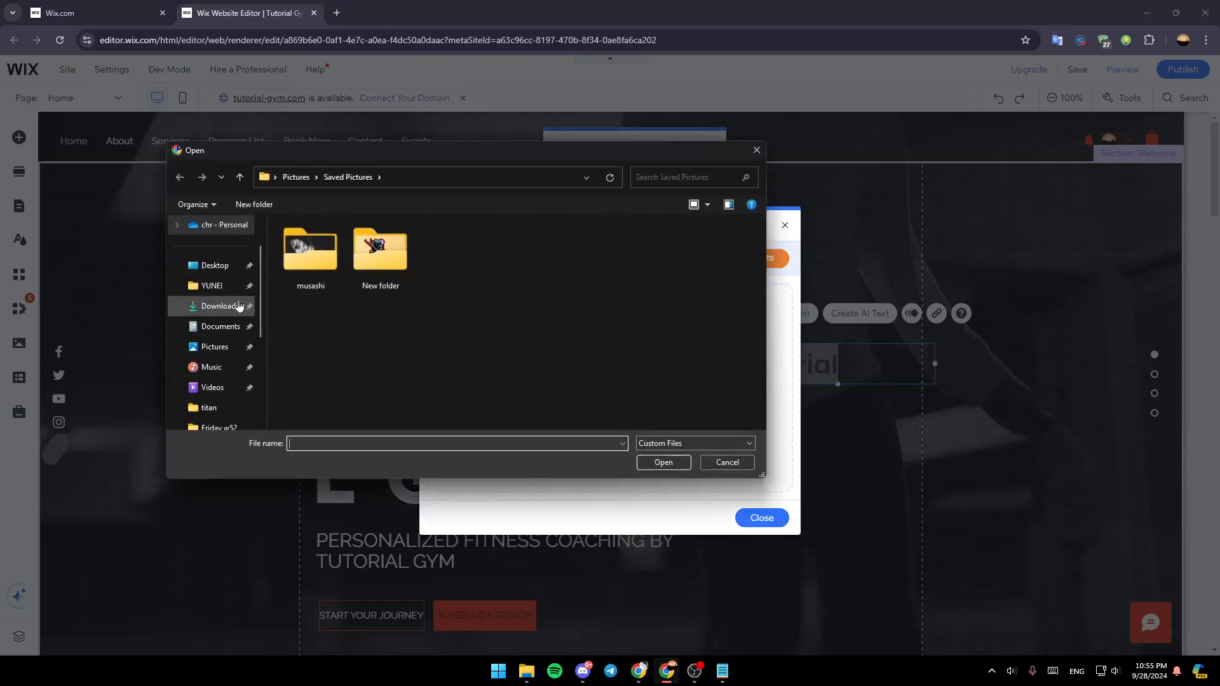
left_click(725, 461)
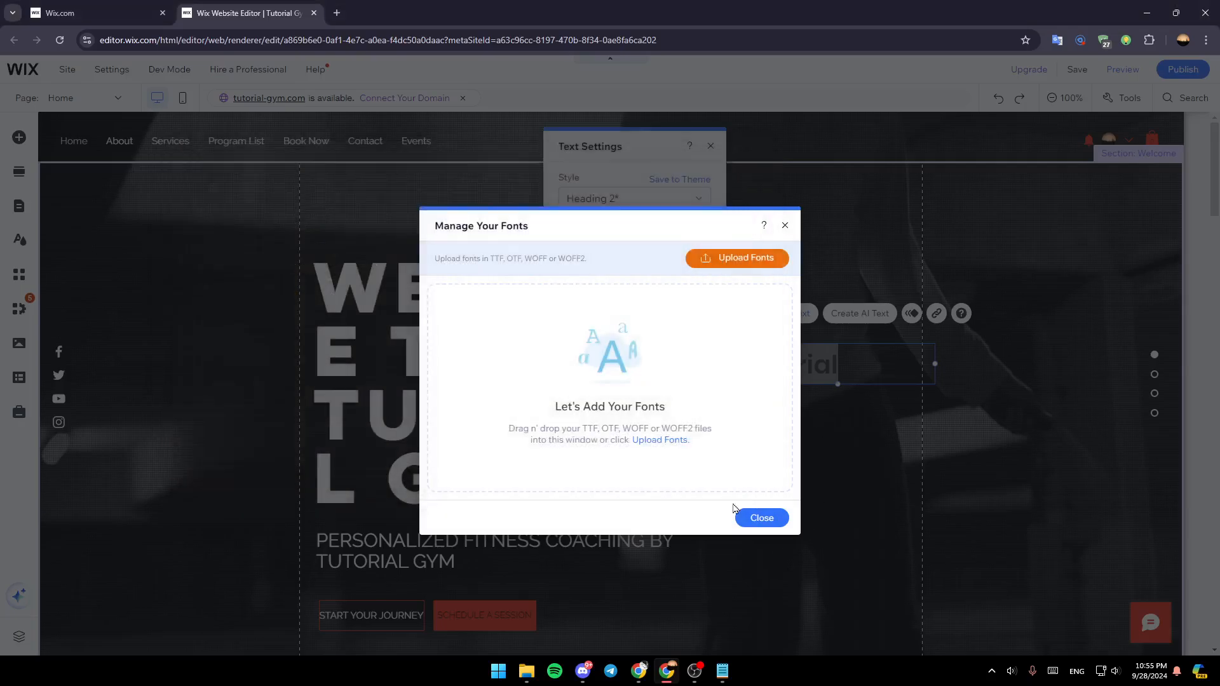
left_click(761, 518)
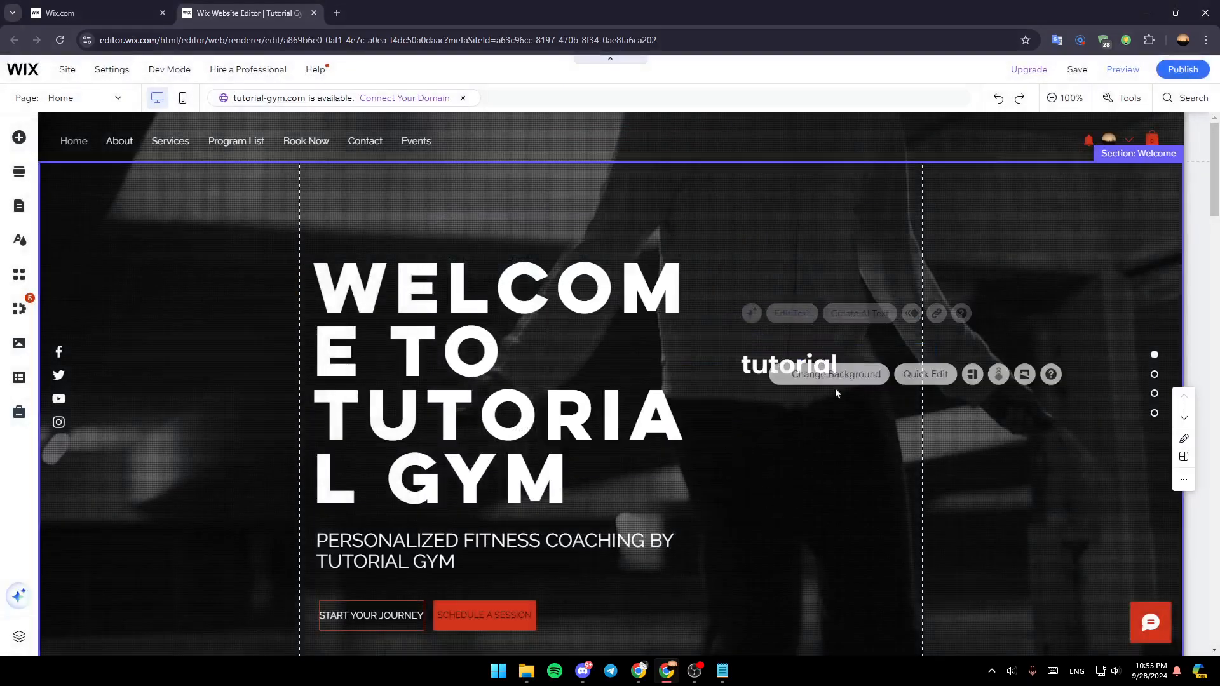